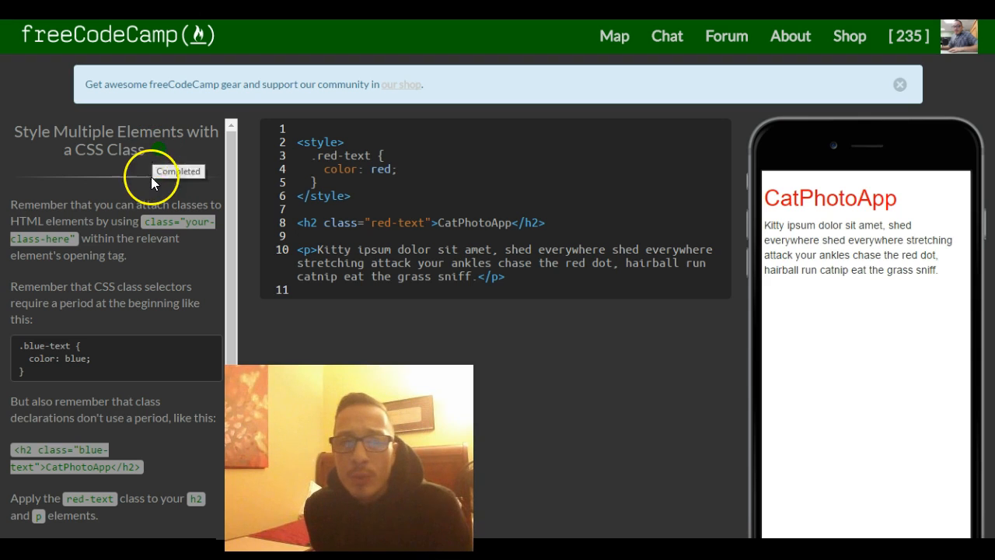
pyautogui.moveTo(8, 230)
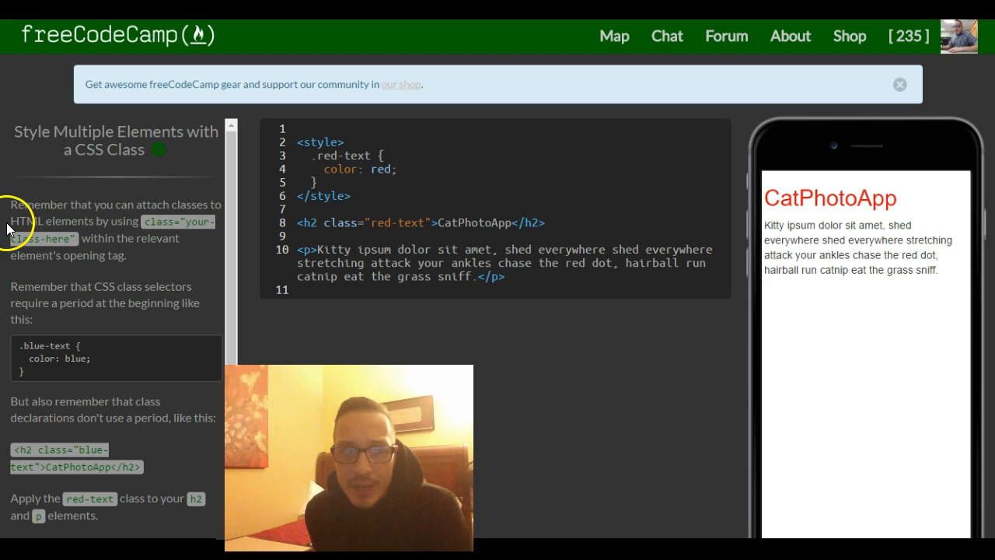
# Review the challenge instructions and existing red-text CSS before editing the p element.
pyautogui.moveTo(15, 221); pyautogui.dragTo(143, 221)
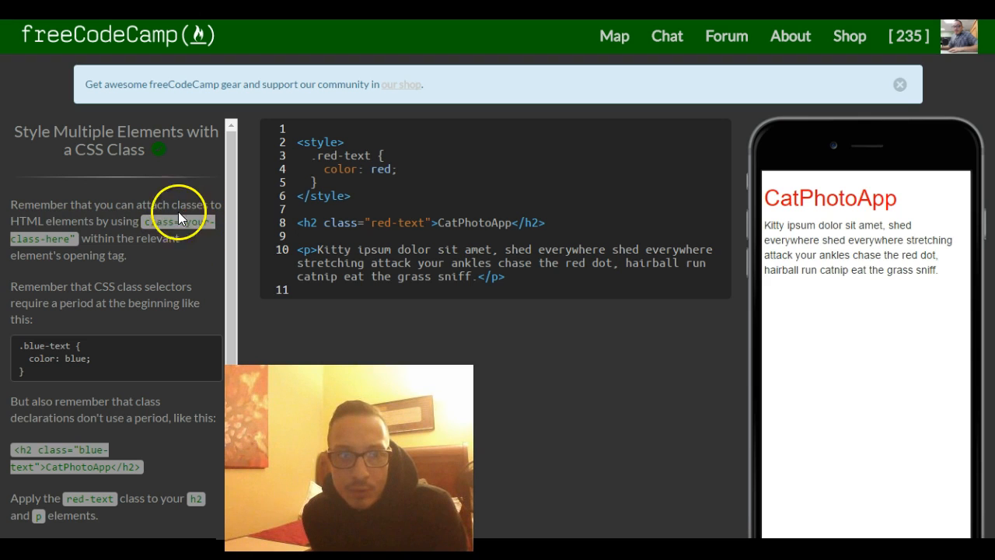
pyautogui.moveTo(54, 240)
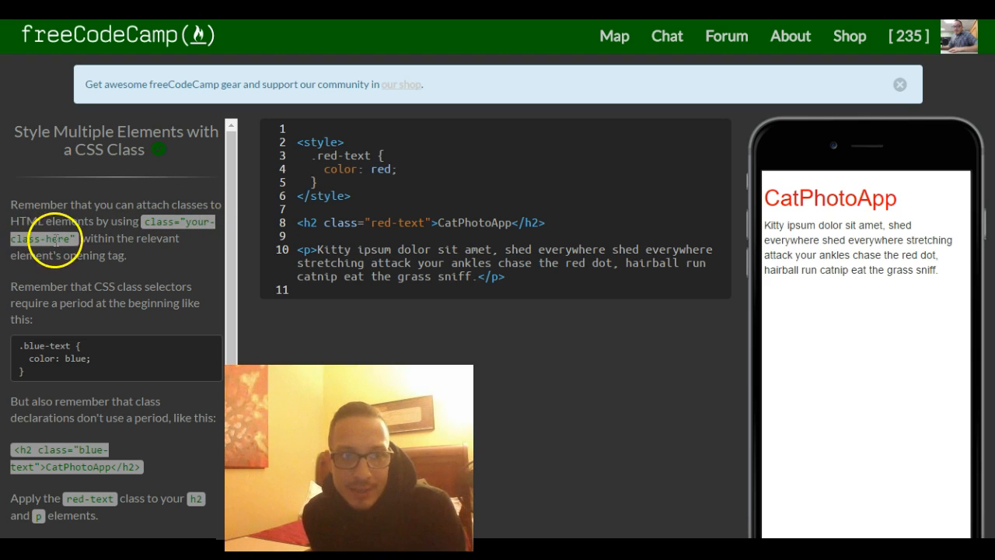
pyautogui.moveTo(64, 280)
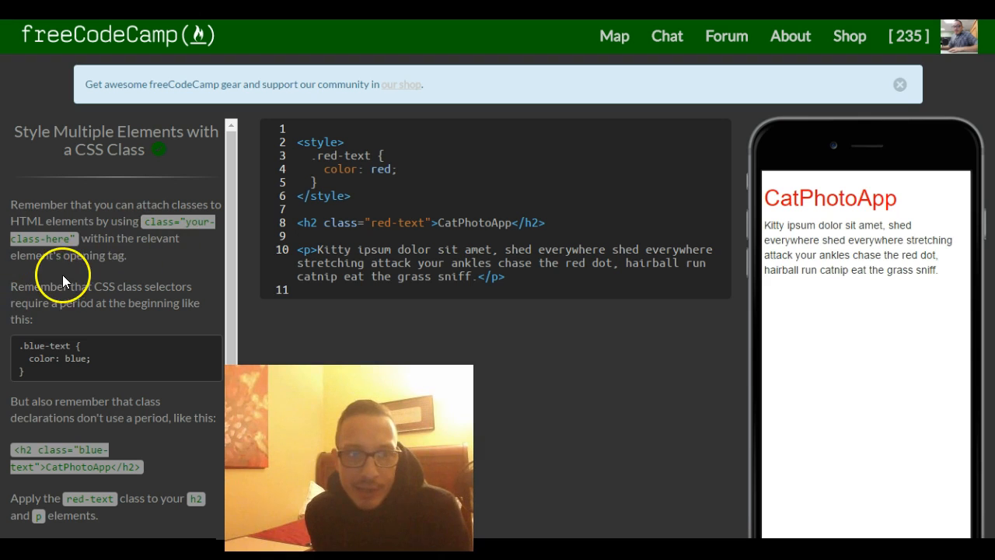
pyautogui.moveTo(112, 274)
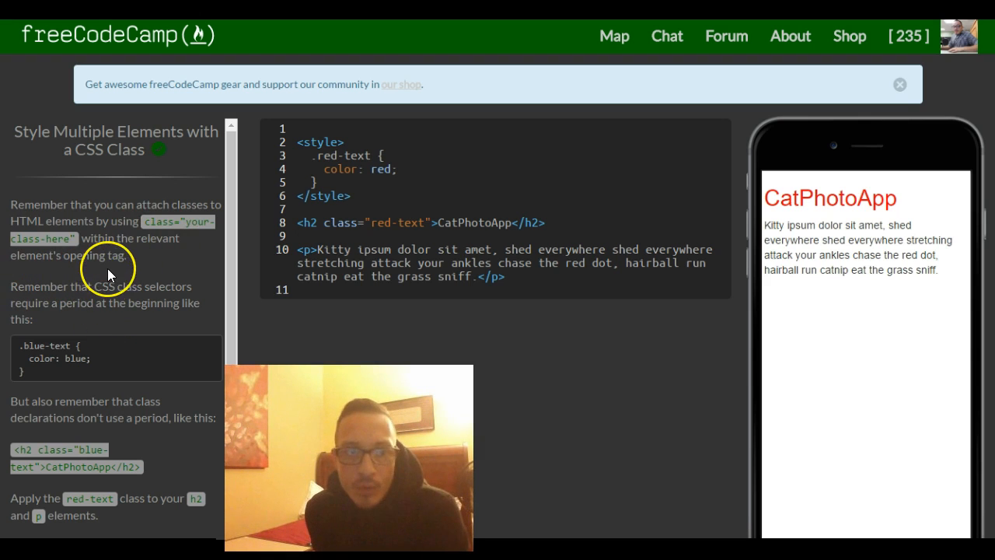
pyautogui.scroll(-3)
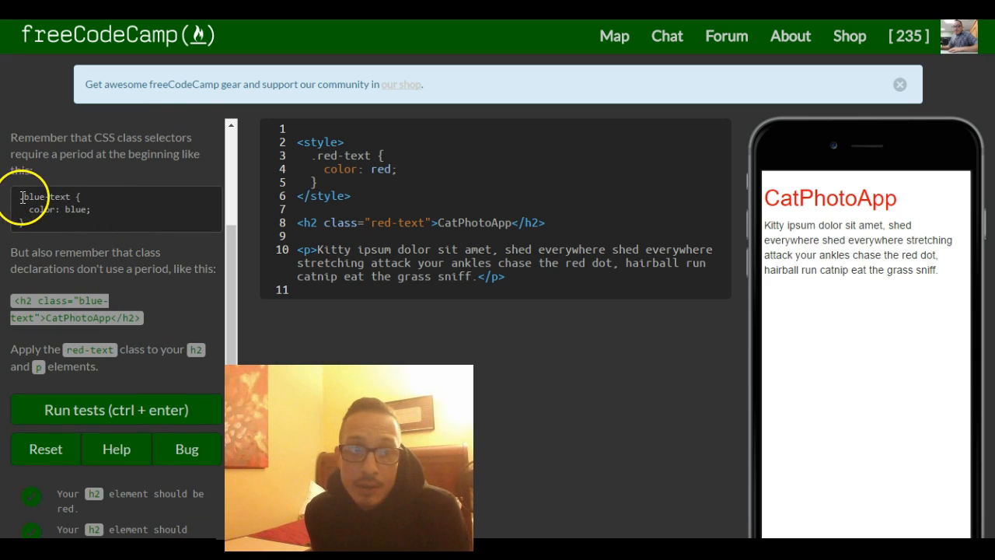
pyautogui.moveTo(21, 196); pyautogui.dragTo(78, 225)
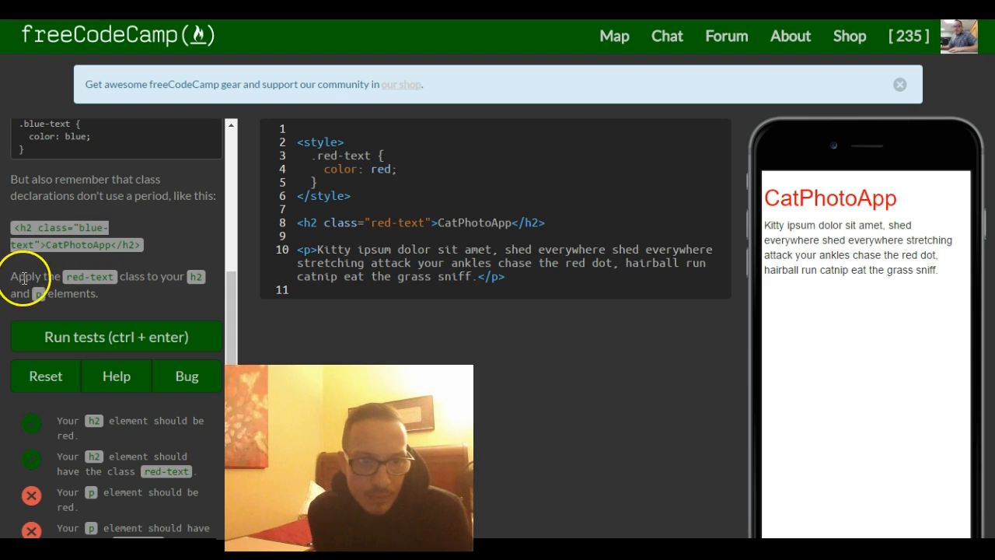
pyautogui.moveTo(149, 292)
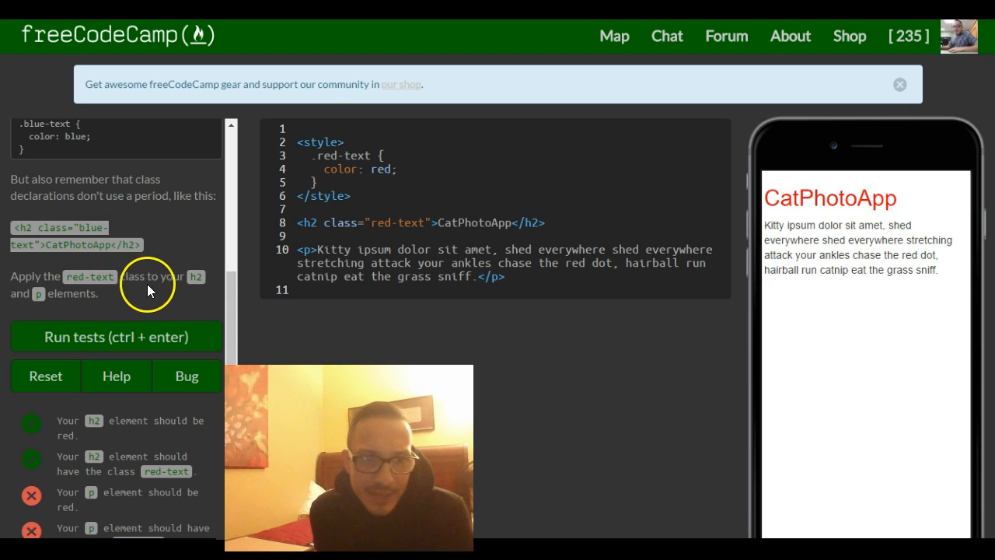
pyautogui.moveTo(100, 303)
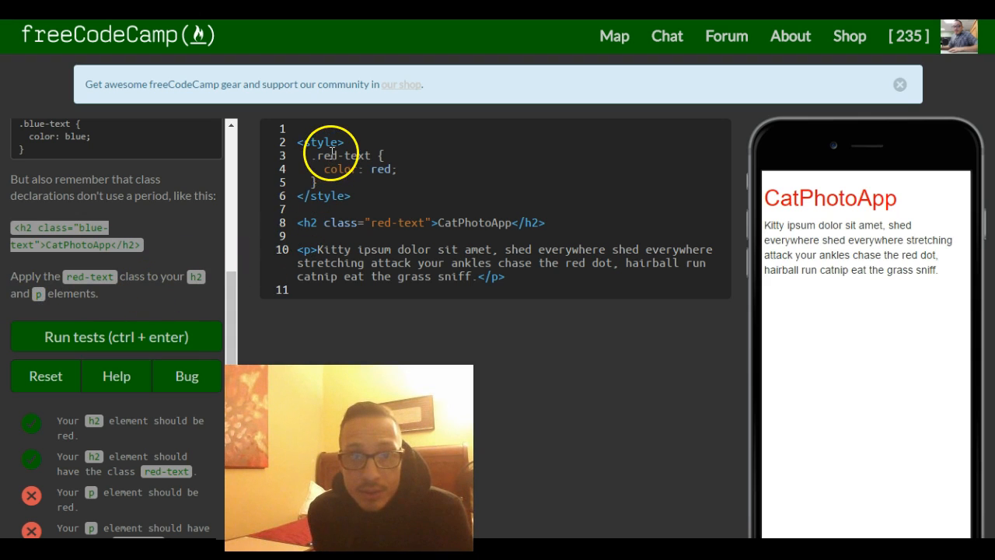
pyautogui.click(115, 336)
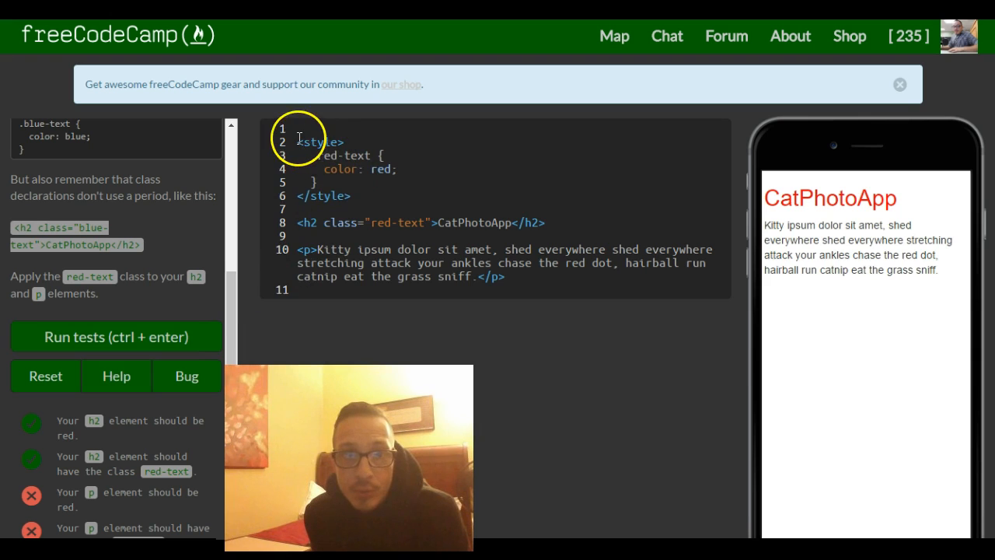
# Add class="red-text" to the opening p tag so the preview paragraph turns red.
pyautogui.moveTo(309, 142); pyautogui.dragTo(361, 193)
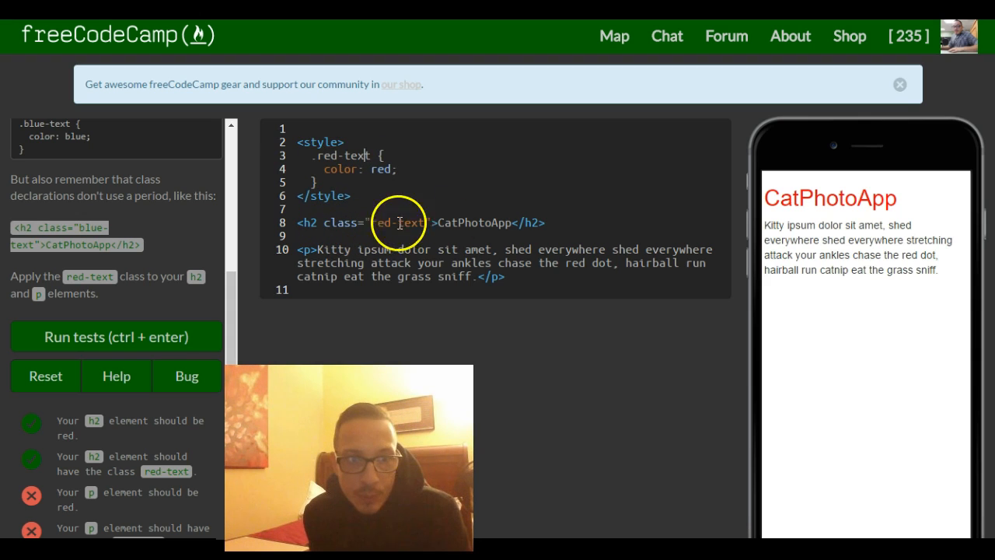
pyautogui.moveTo(367, 206)
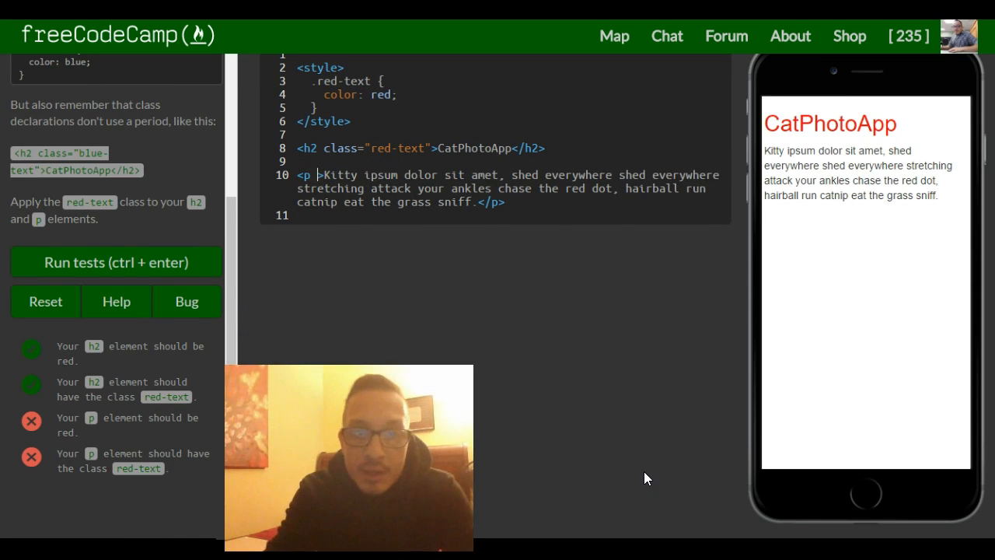
pyautogui.write('class = "')
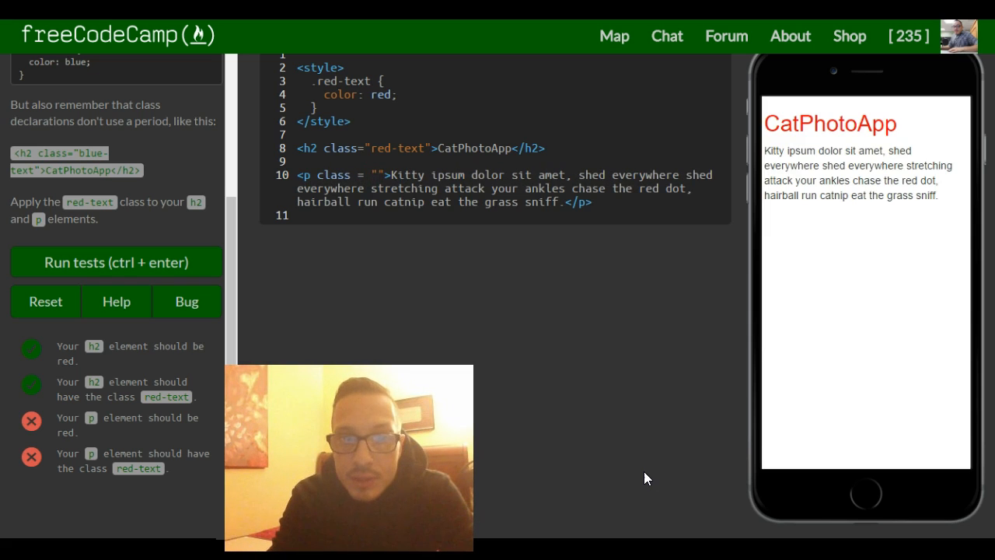
pyautogui.write('red-text')
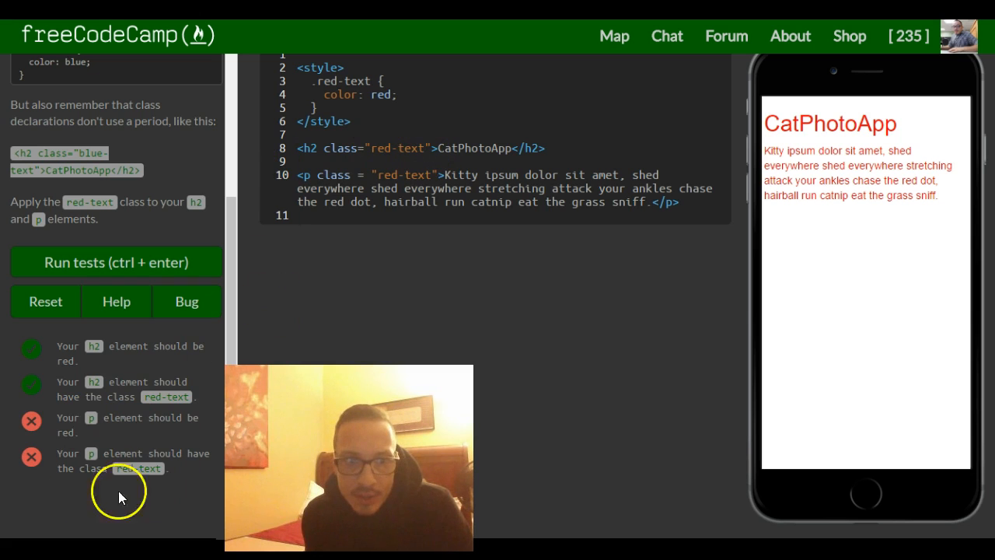
pyautogui.moveTo(352, 317)
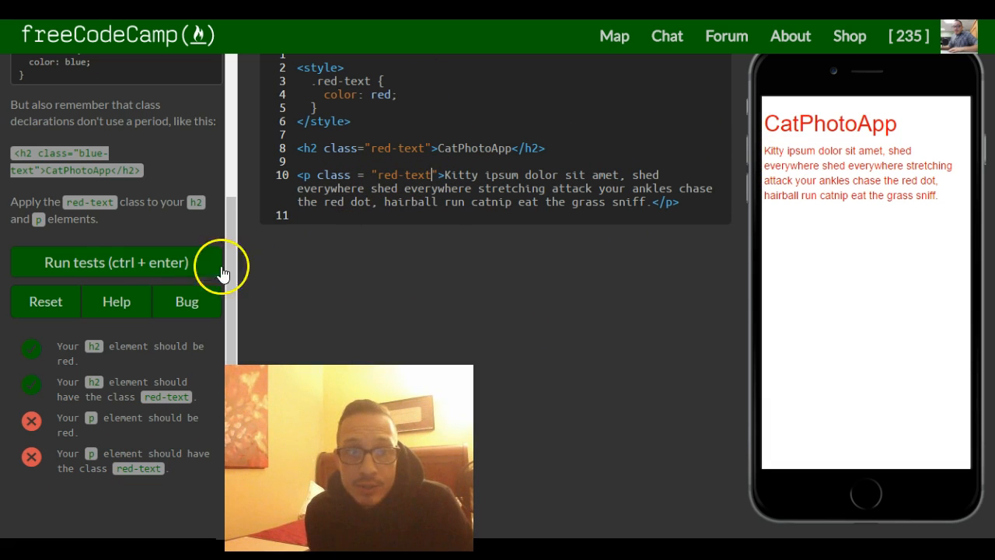
# Run the challenge tests with both h2 and p using red-text.
pyautogui.click(115, 261)
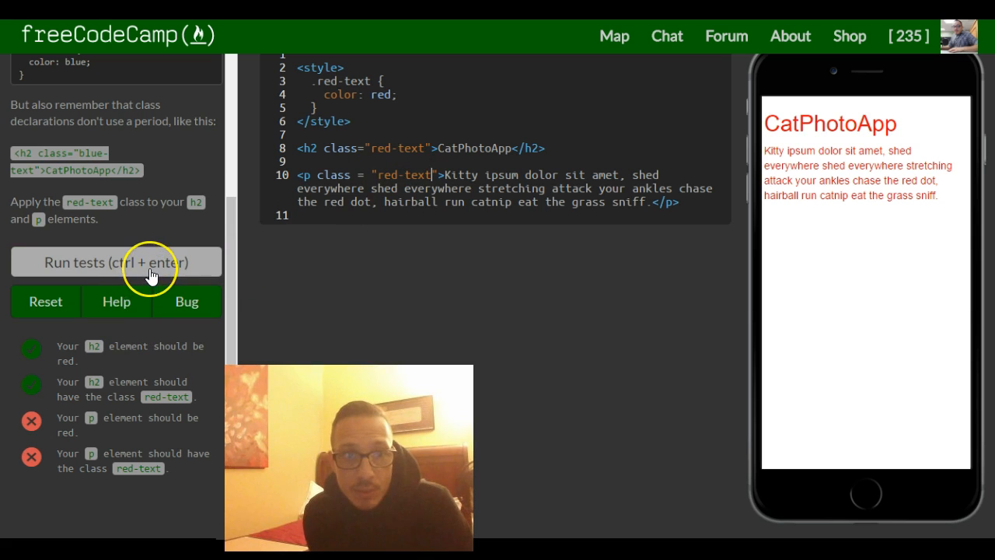